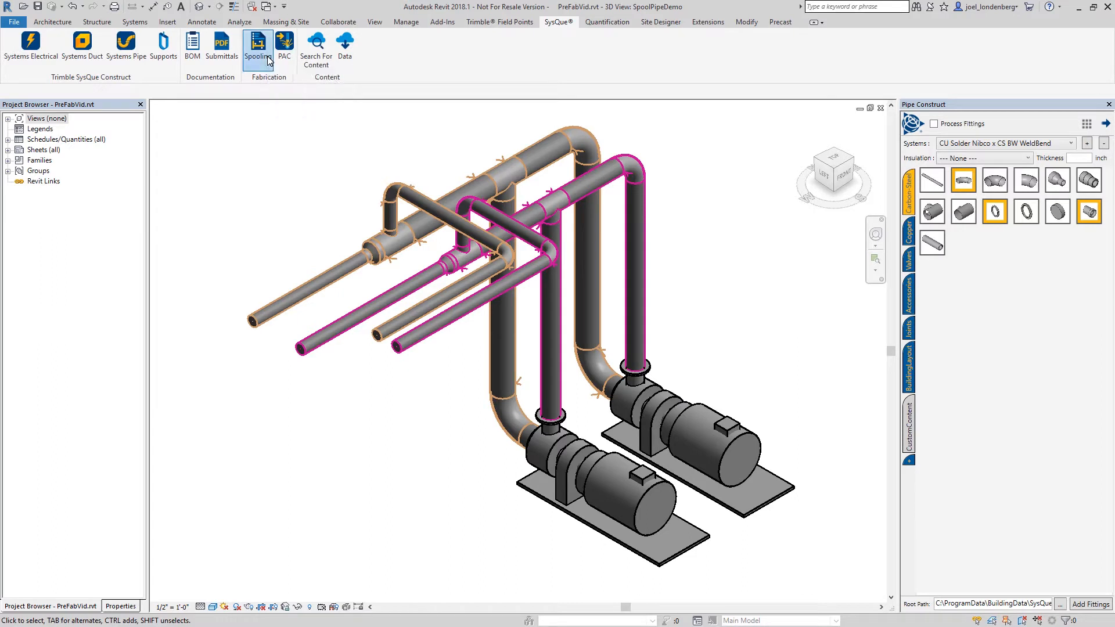
# Generate a spool from the looped pipe branch using the HWR name prefix.
pyautogui.click(258, 46)
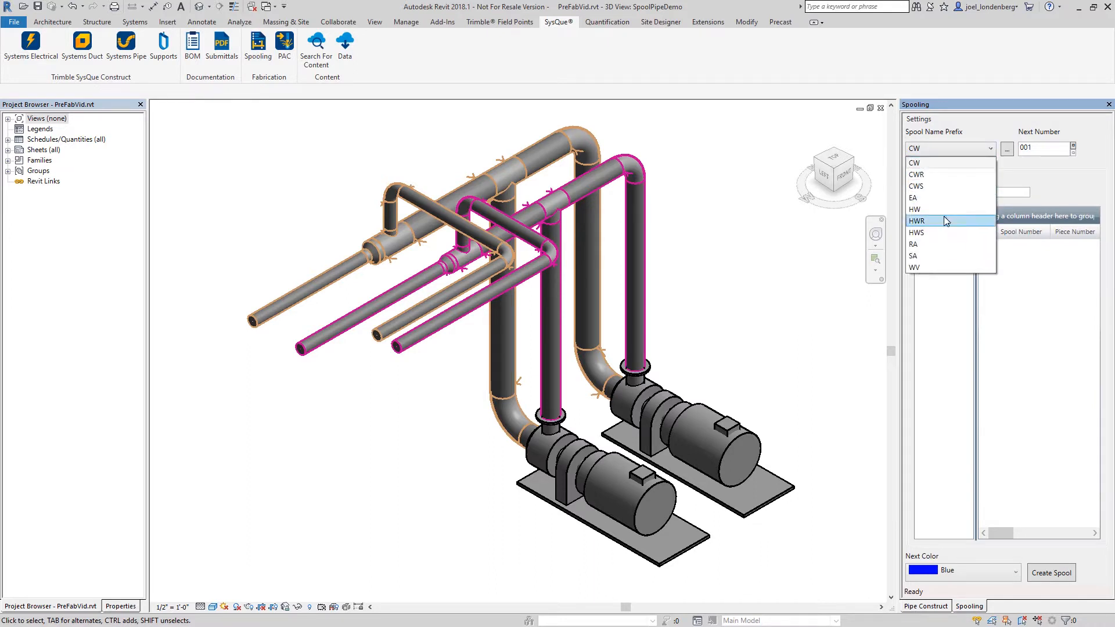
pyautogui.click(917, 221)
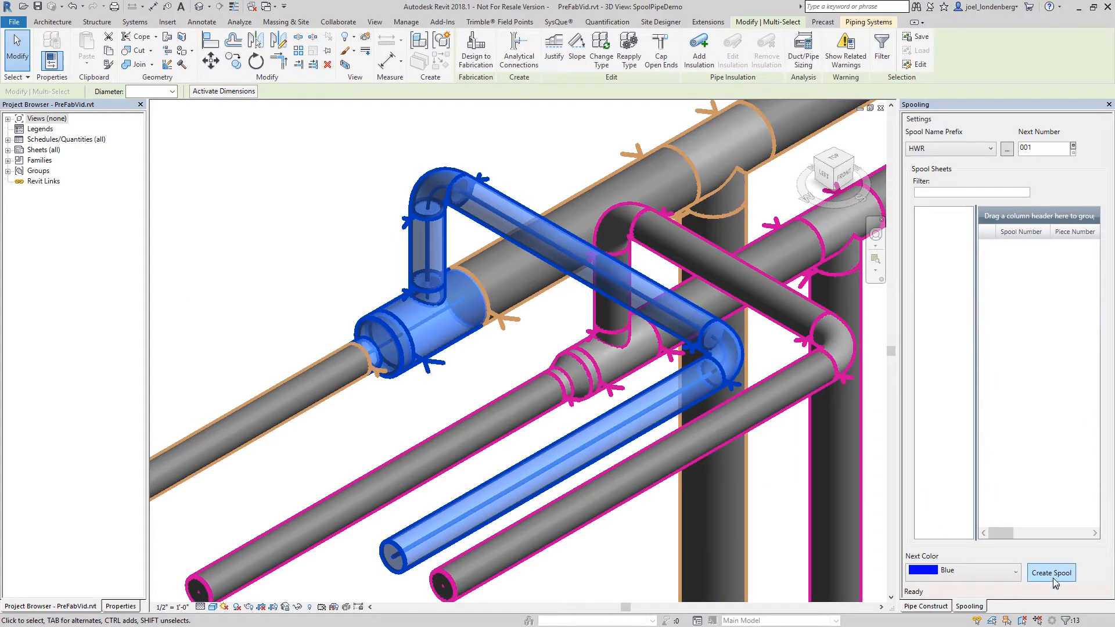
pyautogui.click(1051, 573)
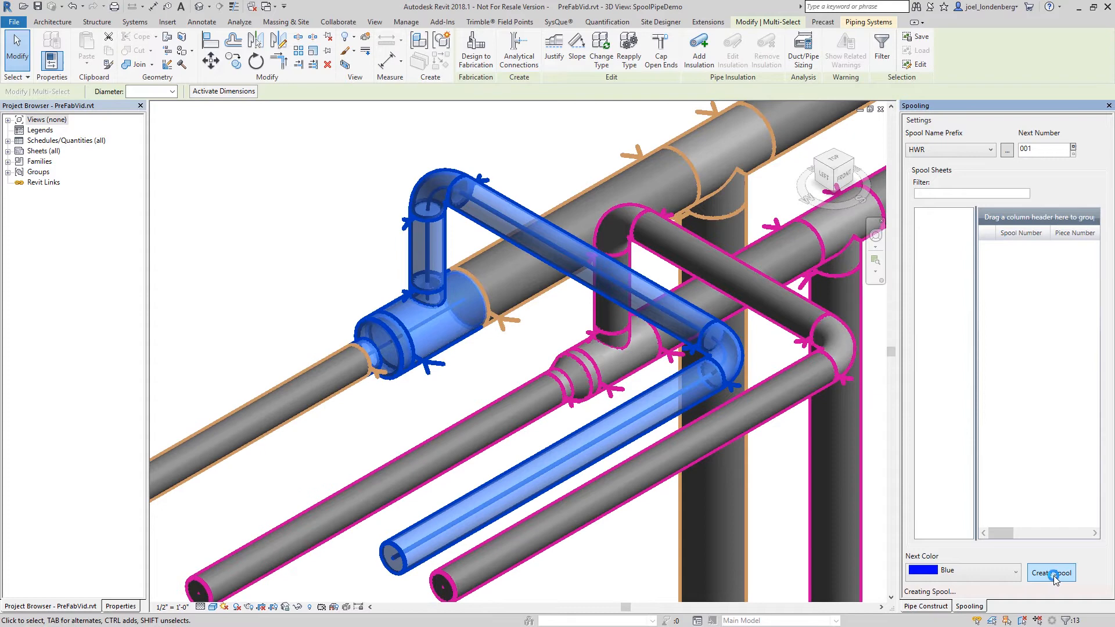
pyautogui.click(1051, 573)
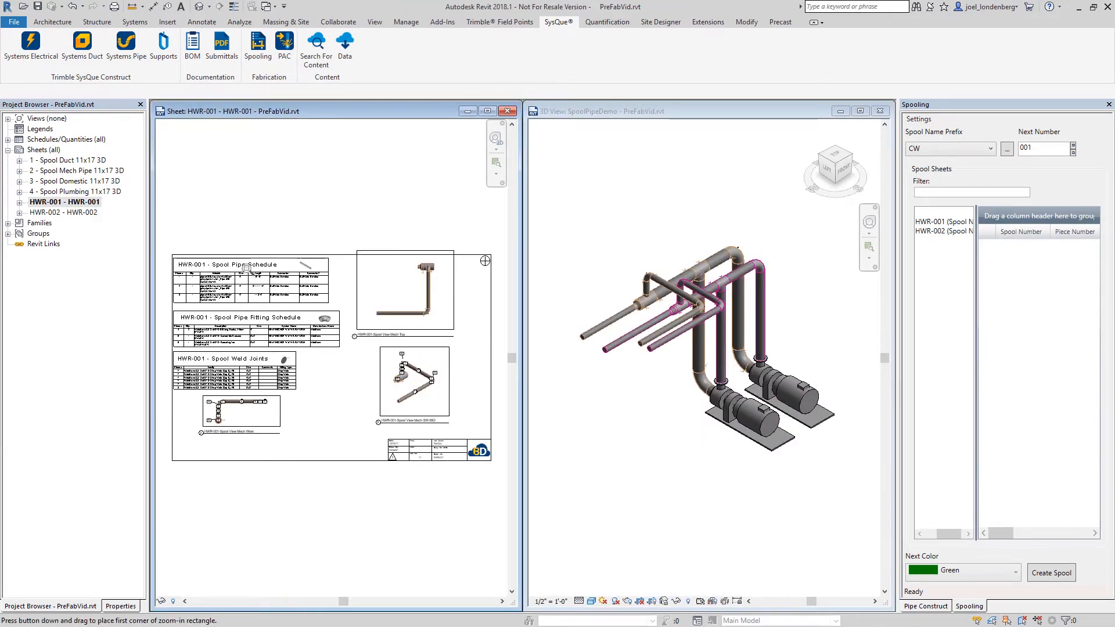
# Inspect the HWR-001 pipe schedule, create an HWS-prefixed spool, and pick HWS-001 in the sheet list.
pyautogui.moveTo(245, 270); pyautogui.dragTo(284, 318)
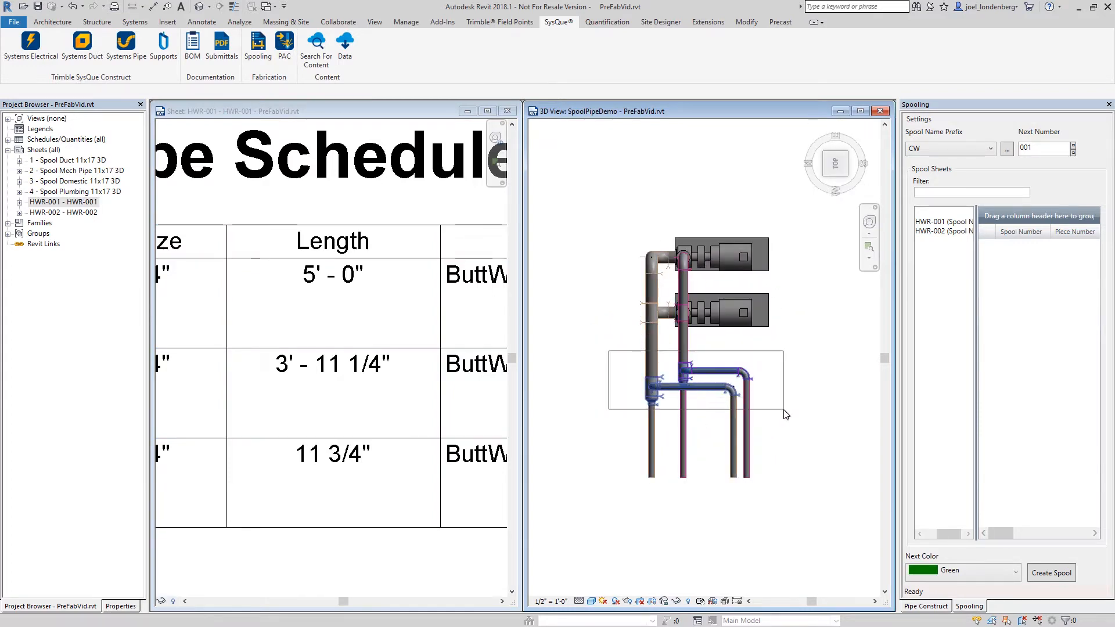
pyautogui.click(697, 376)
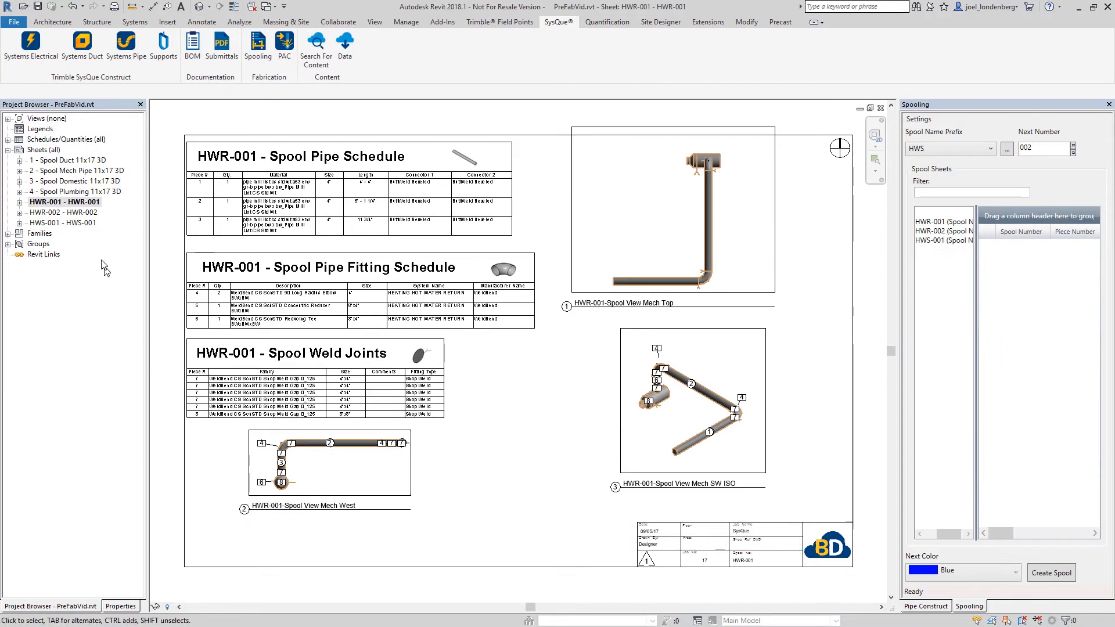
pyautogui.click(63, 223)
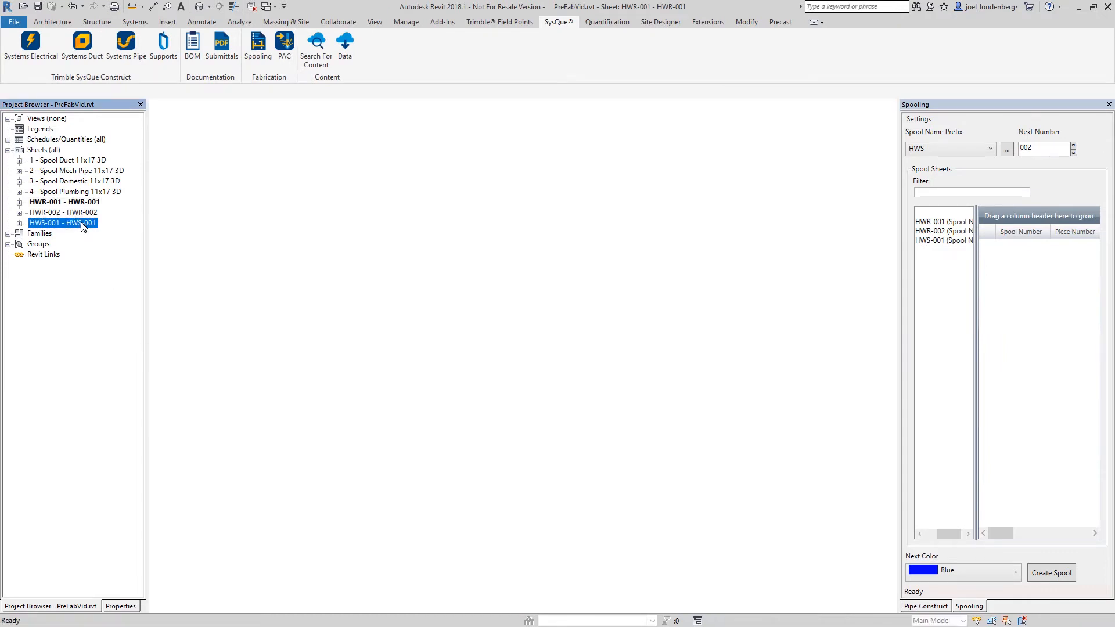
# Bring up the HWS-001 spool sheet from the Project Browser.
pyautogui.doubleClick(62, 223)
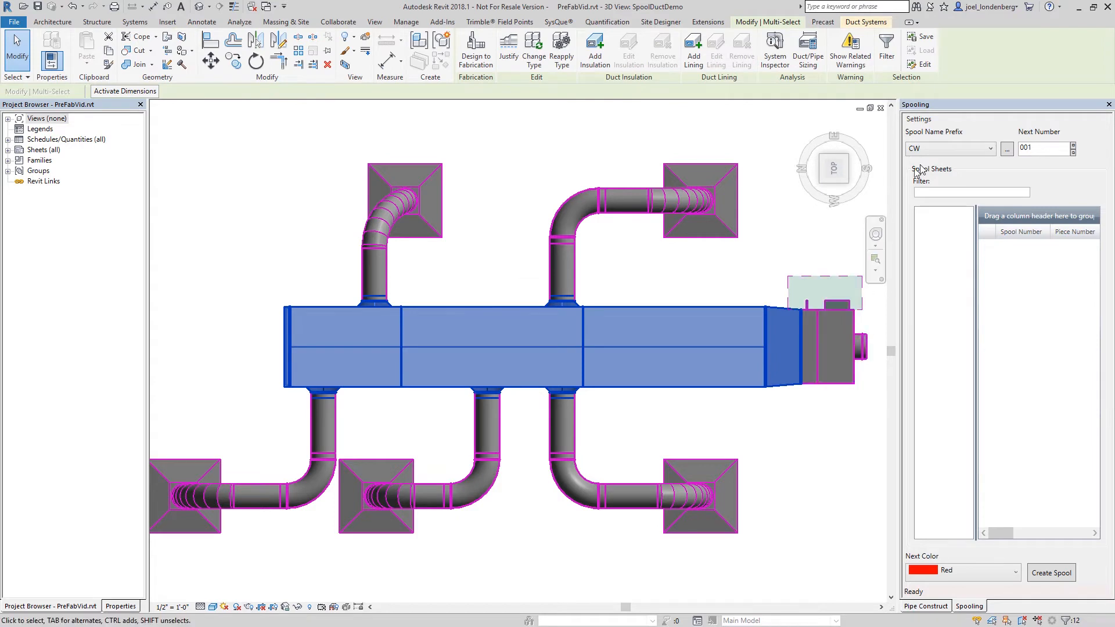
# Generate a spool for the rectangular supply trunk using the SA prefix.
pyautogui.click(990, 149)
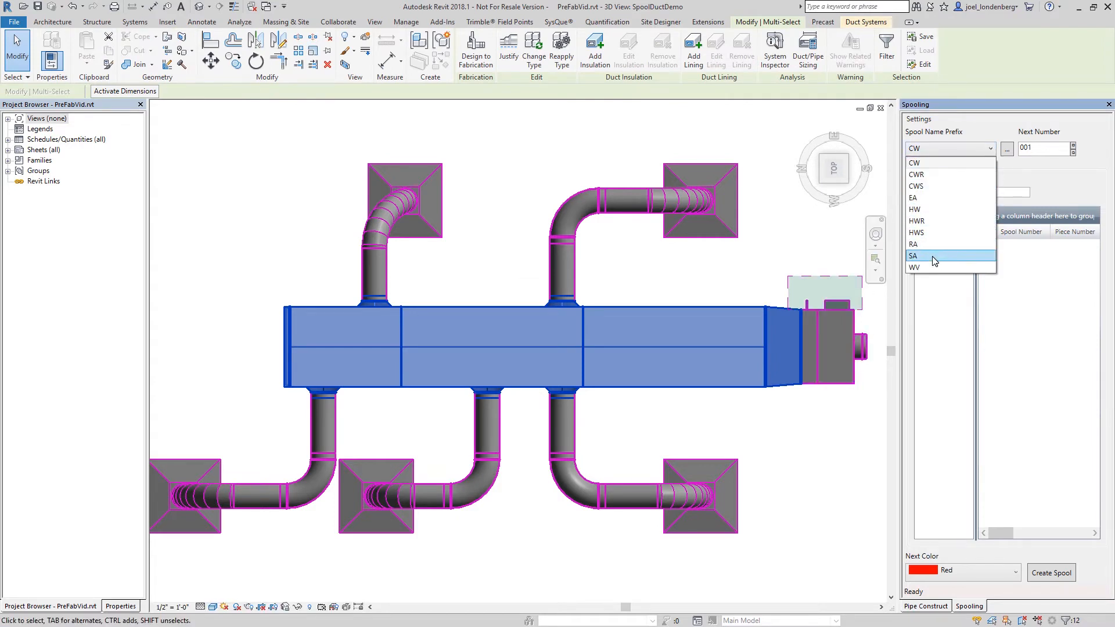
pyautogui.click(914, 255)
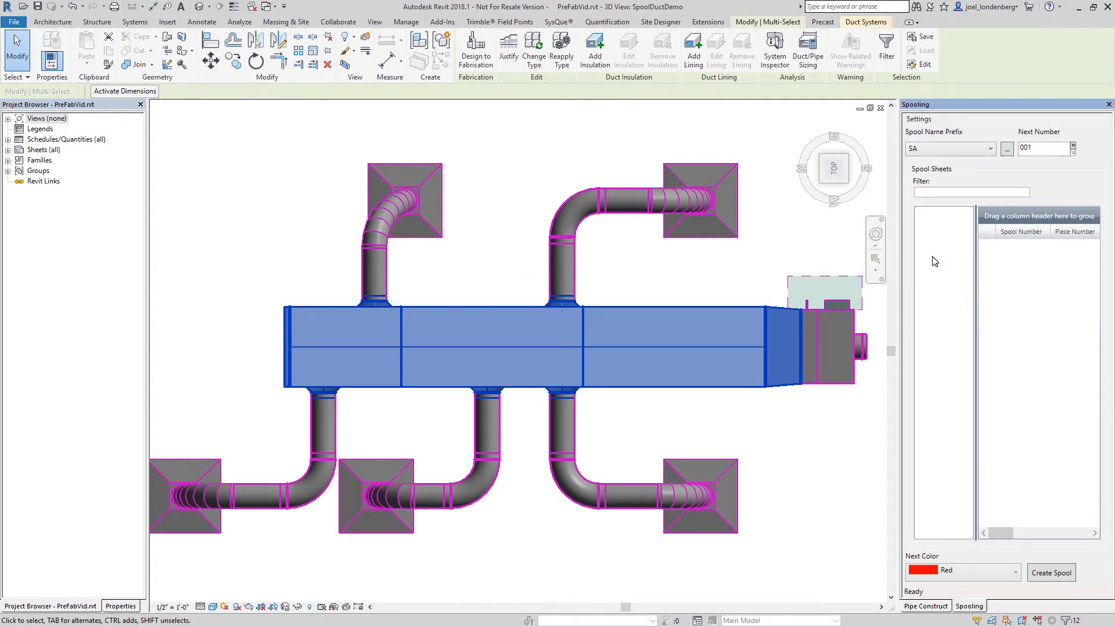
pyautogui.moveTo(1062, 196)
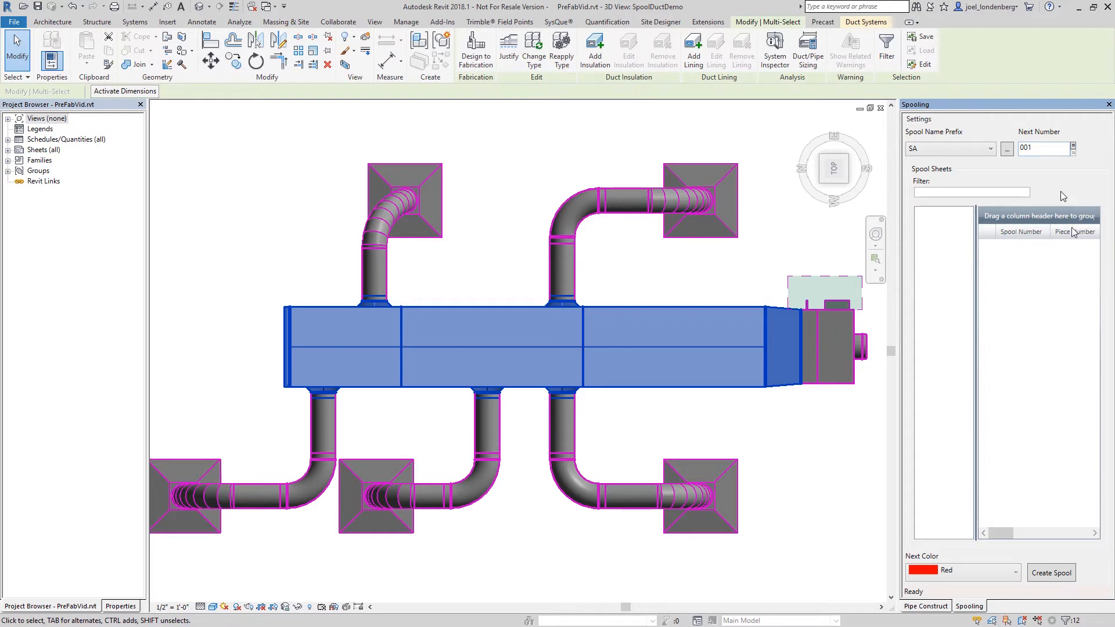
pyautogui.click(1051, 573)
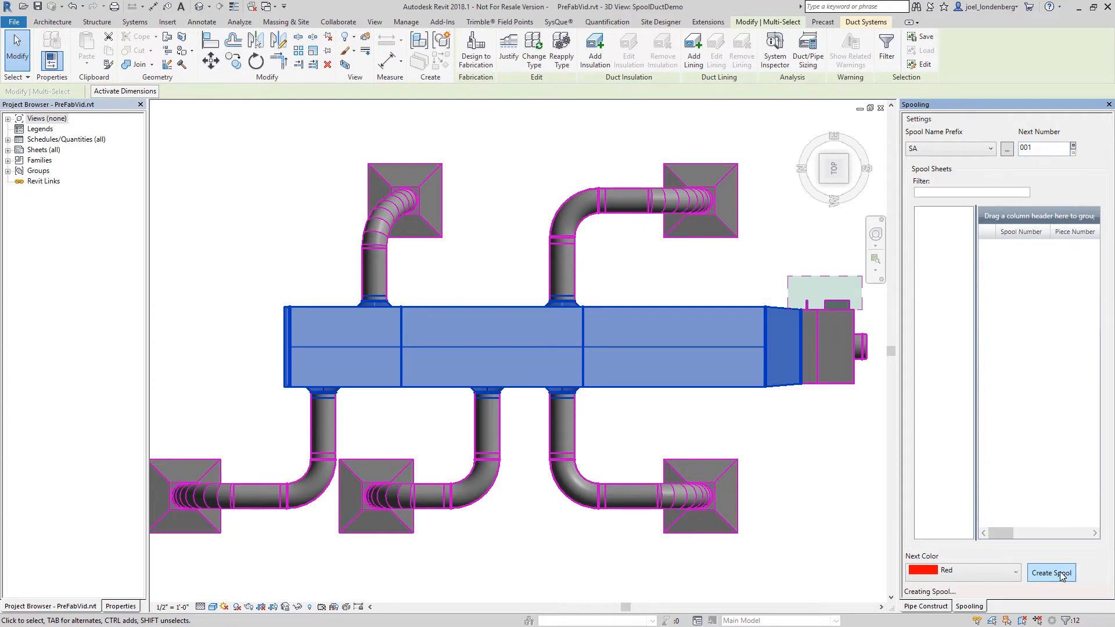
pyautogui.click(1051, 573)
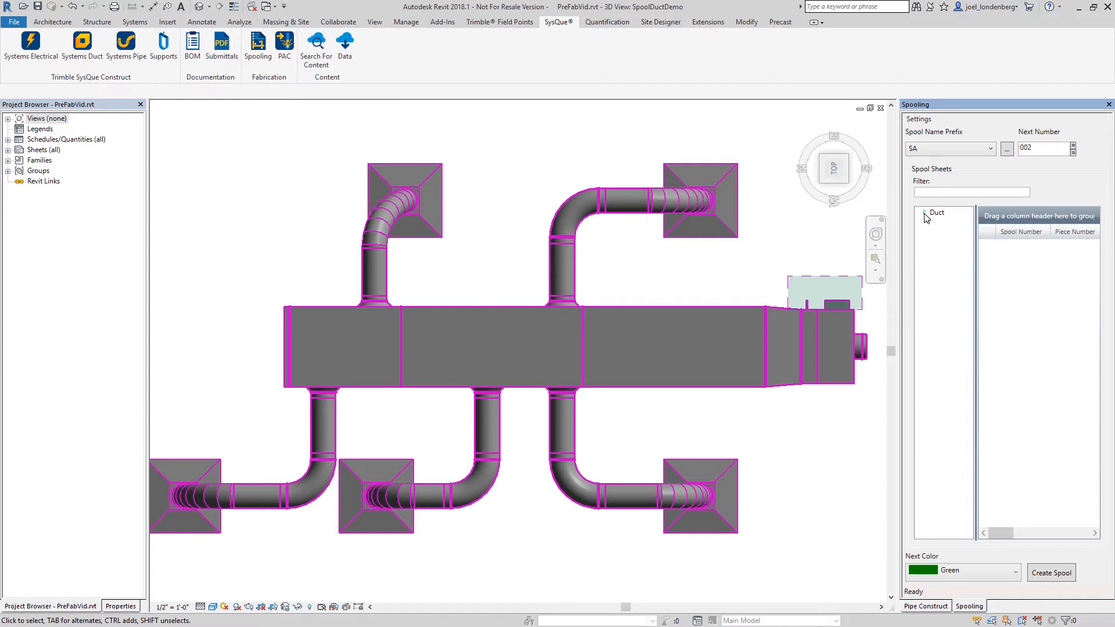
# Bring up the SA-001 sheet from the Duct group of spool sheets.
pyautogui.click(1051, 572)
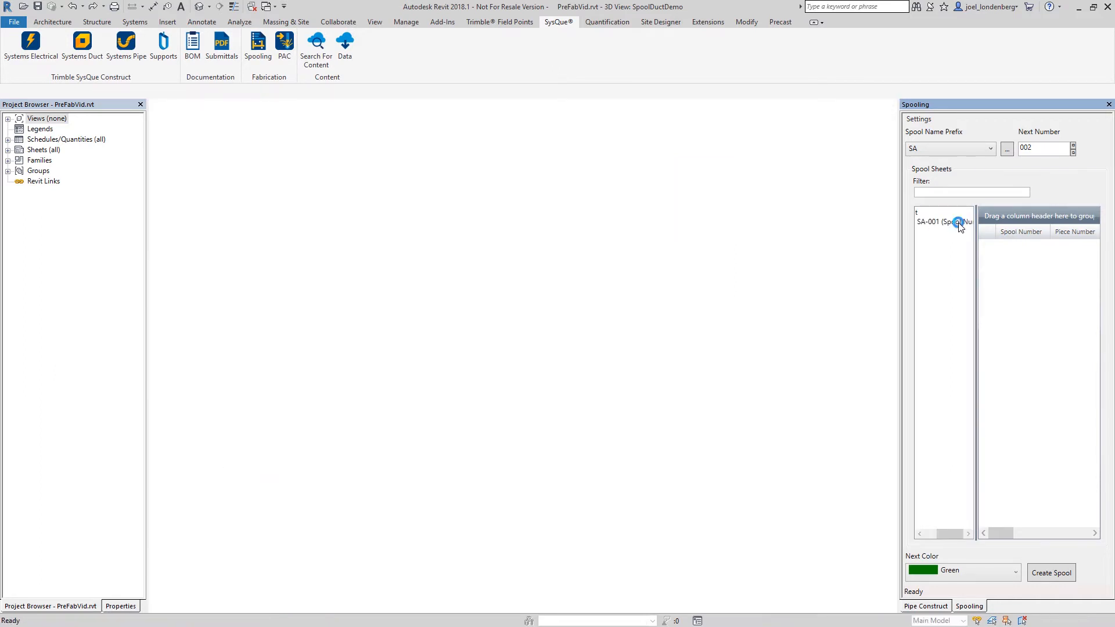
pyautogui.doubleClick(944, 220)
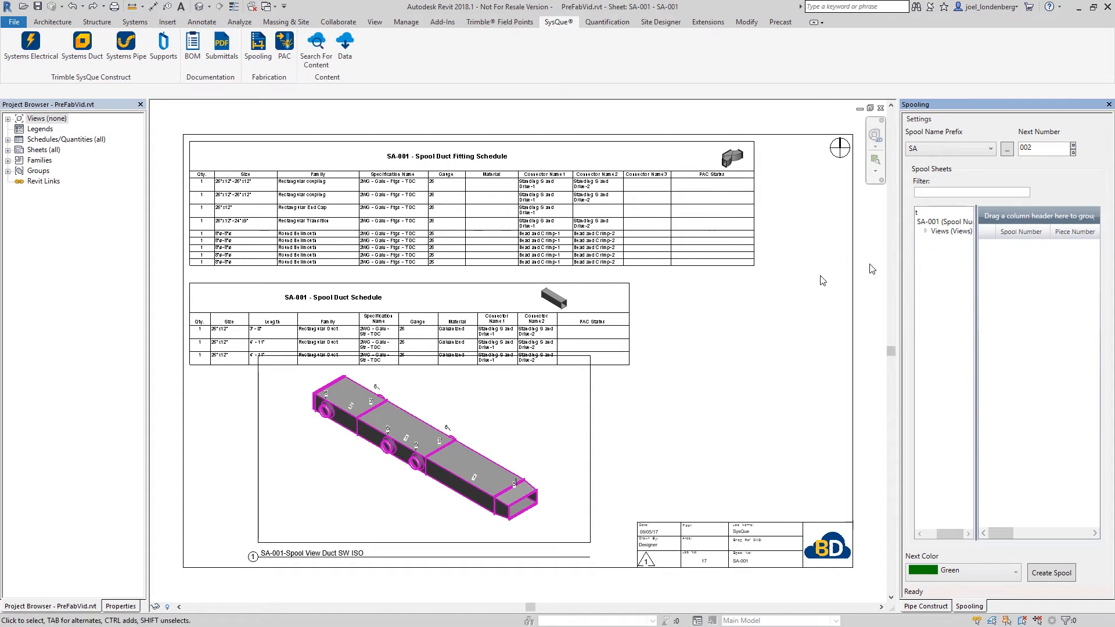
pyautogui.click(347, 416)
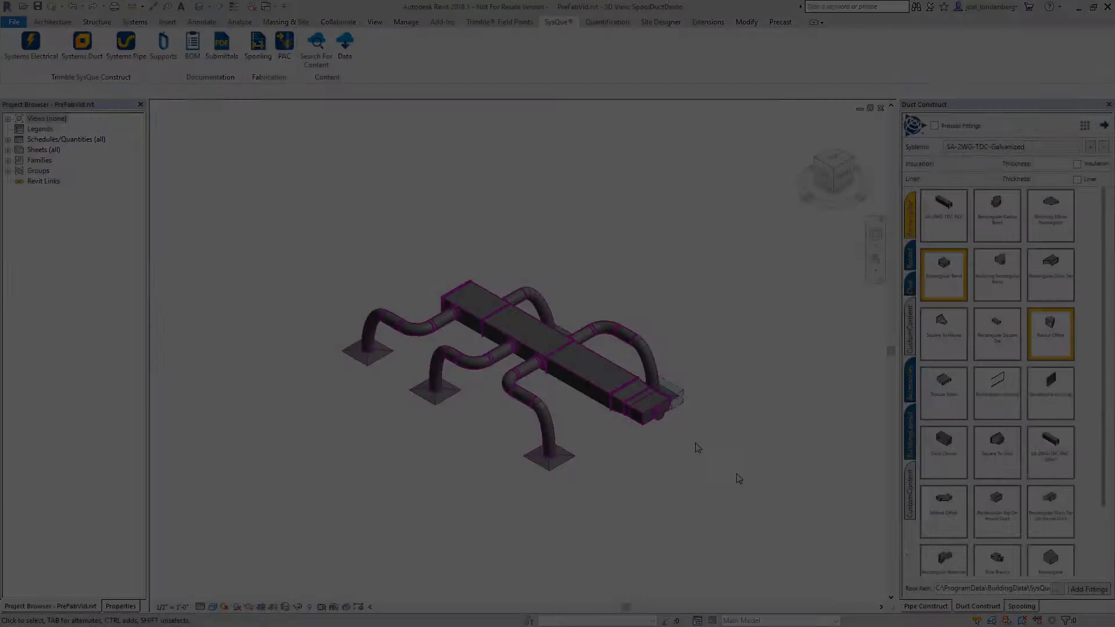
pyautogui.moveTo(284, 41)
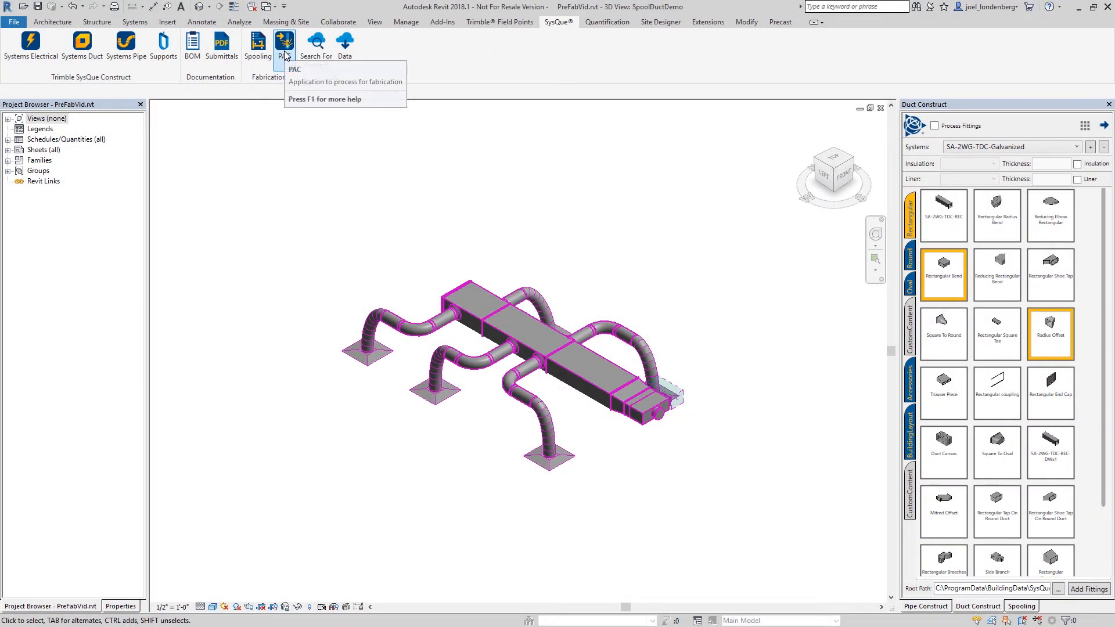
# Launch PAC and pick the duct run's straights and fittings for processing.
pyautogui.click(283, 43)
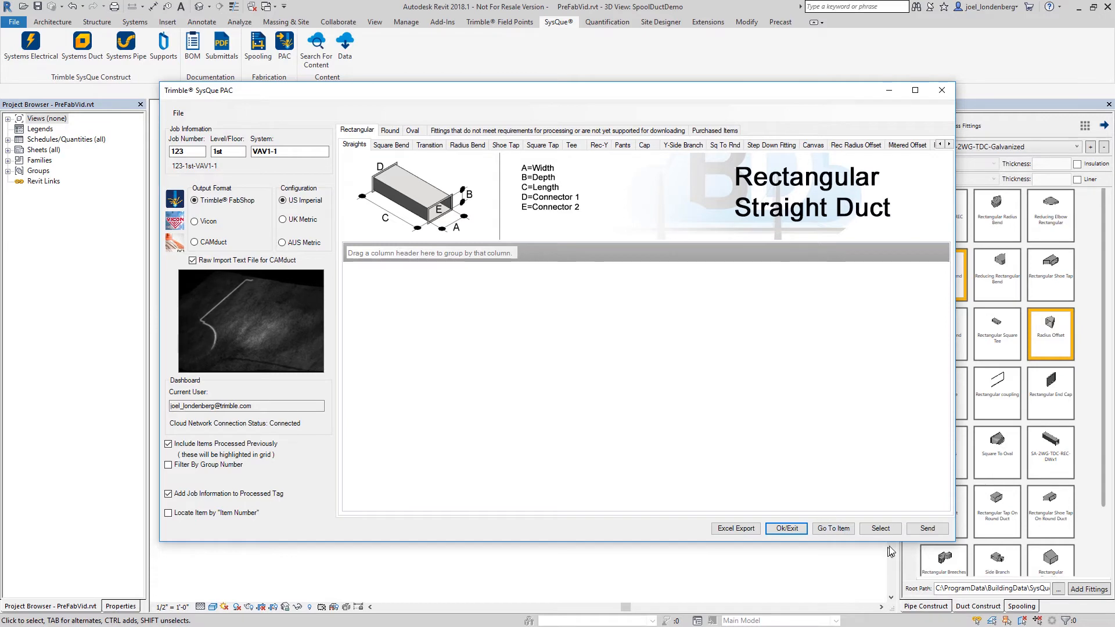
pyautogui.click(785, 529)
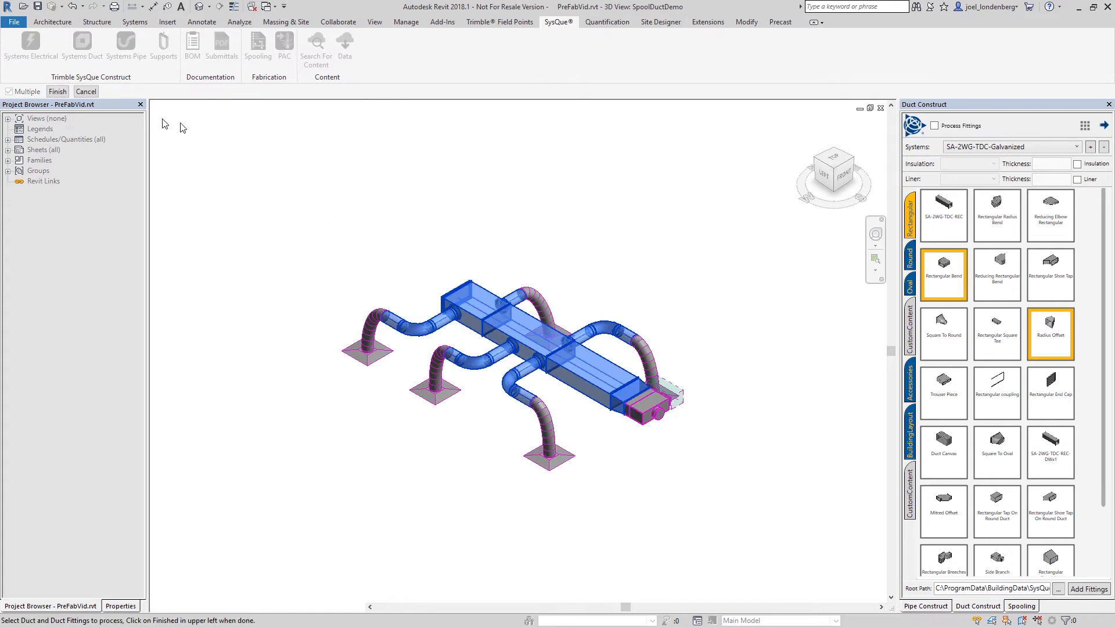
pyautogui.click(57, 91)
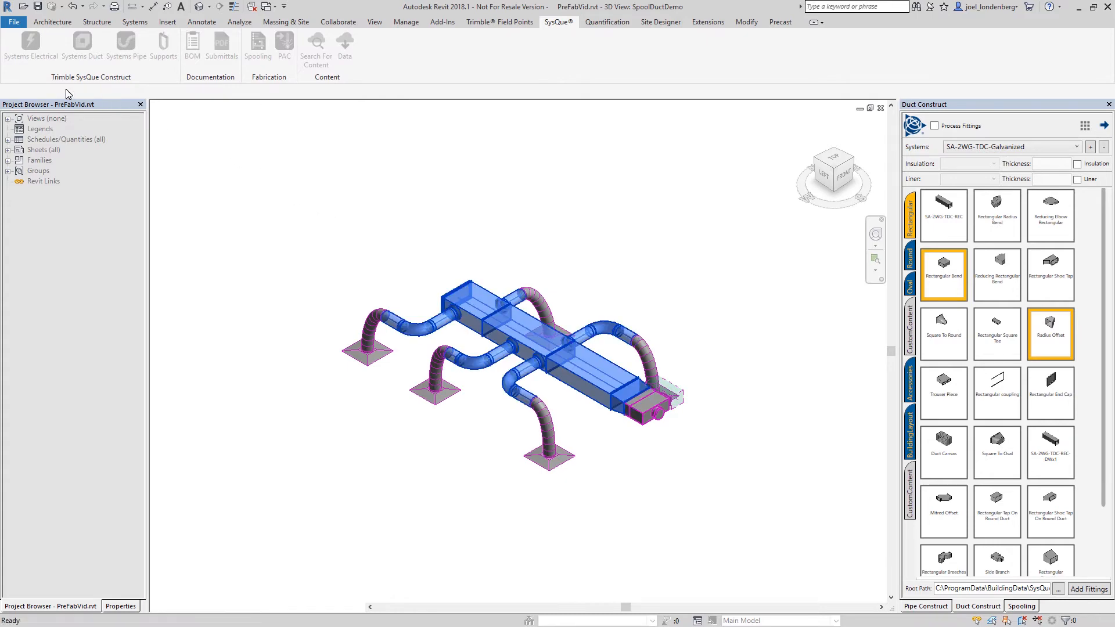
pyautogui.click(284, 43)
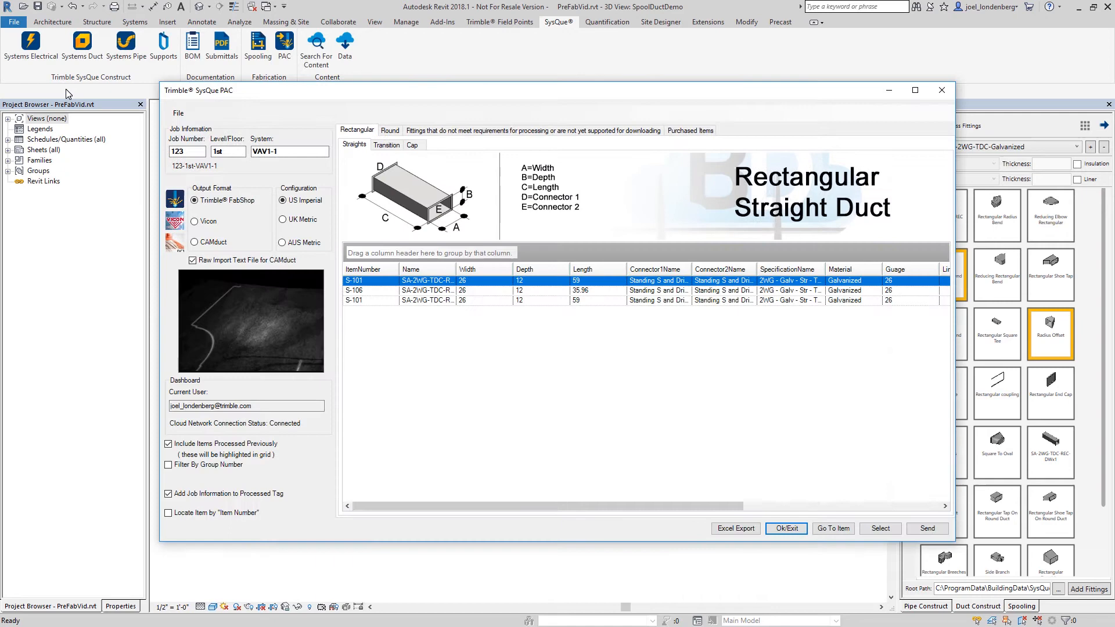
# Review the Transition and Round bellmouth tap items, then send them for download.
pyautogui.click(386, 144)
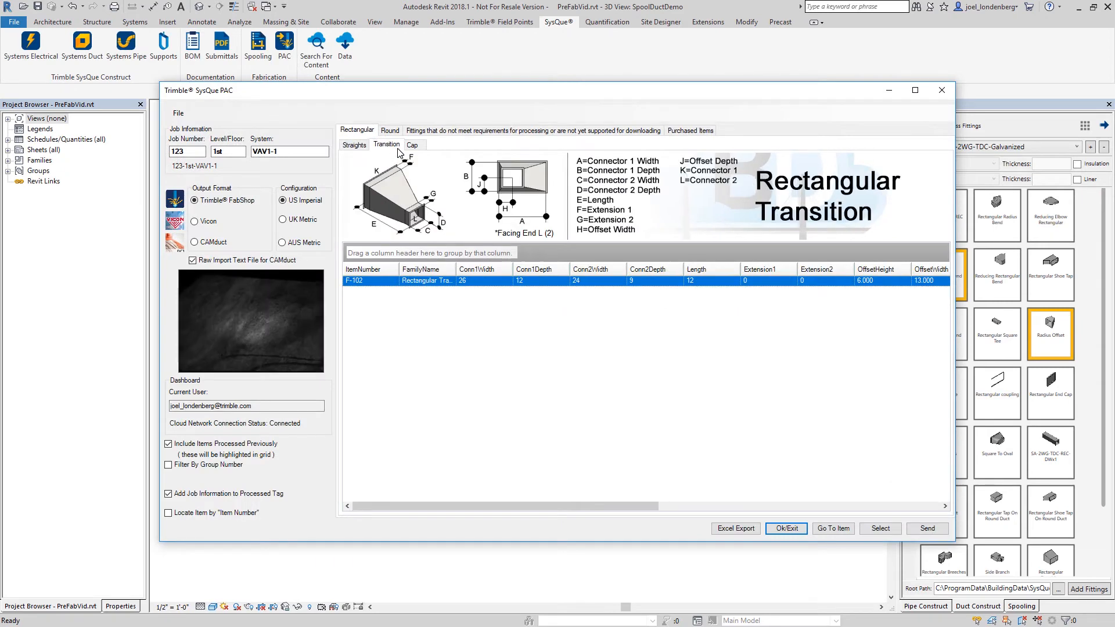
pyautogui.click(390, 130)
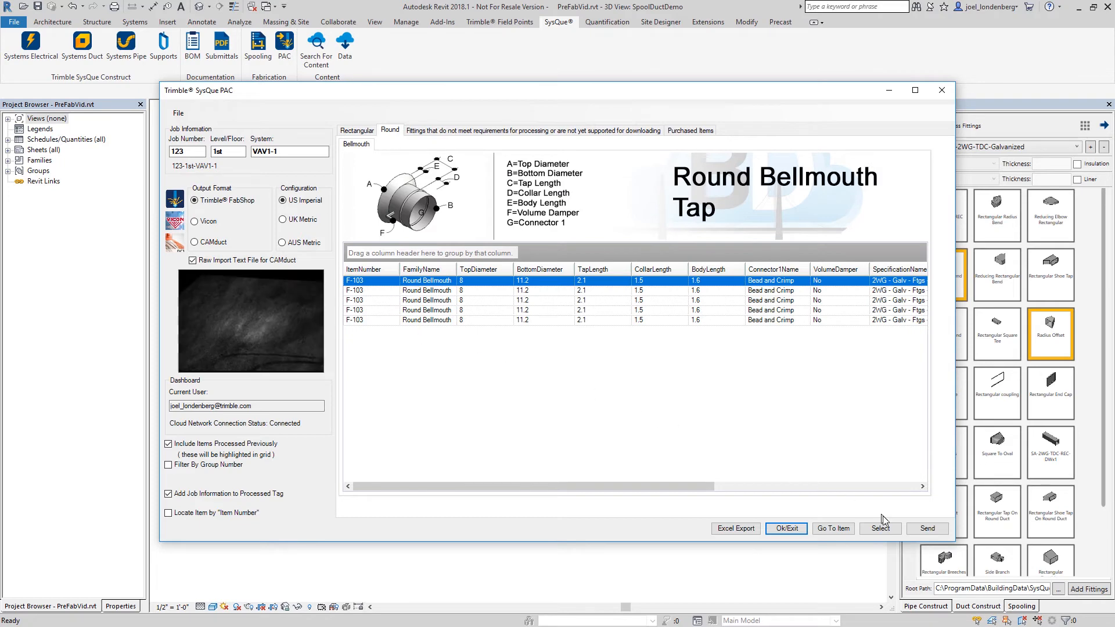
pyautogui.click(926, 529)
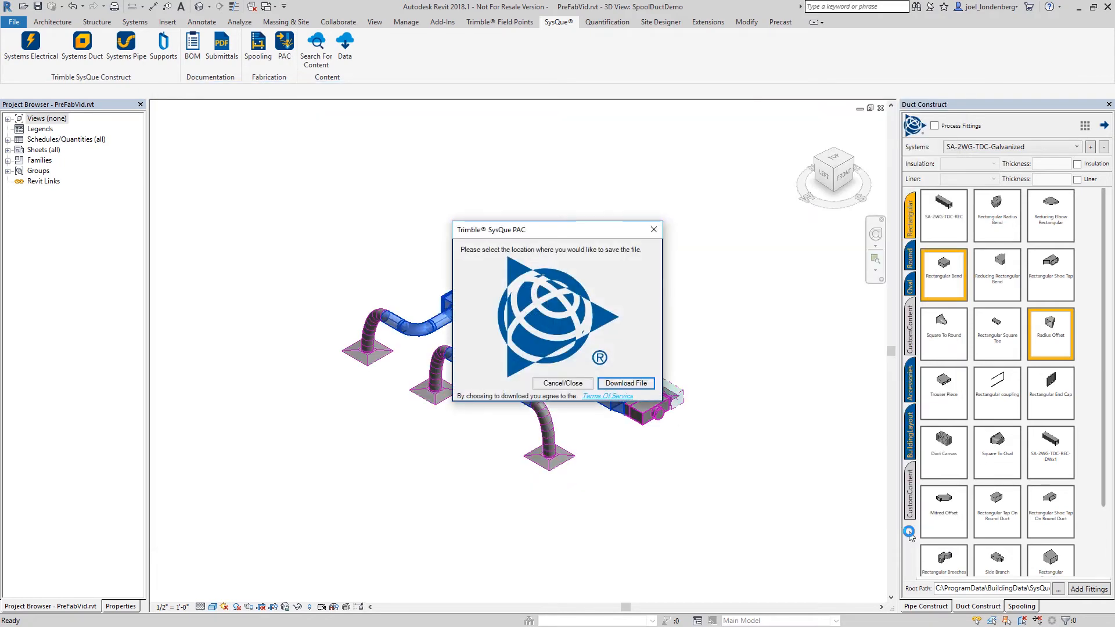
pyautogui.moveTo(716, 432)
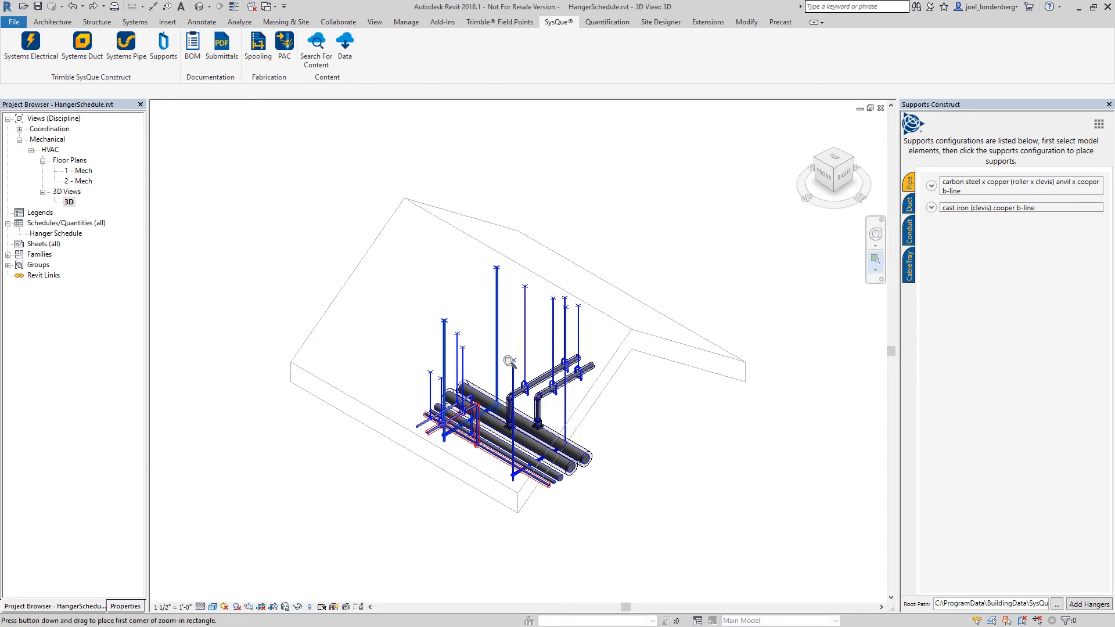
# View the pipe hangers from the right side of the model, then bring up the Hanger Schedule.
pyautogui.scroll(3)
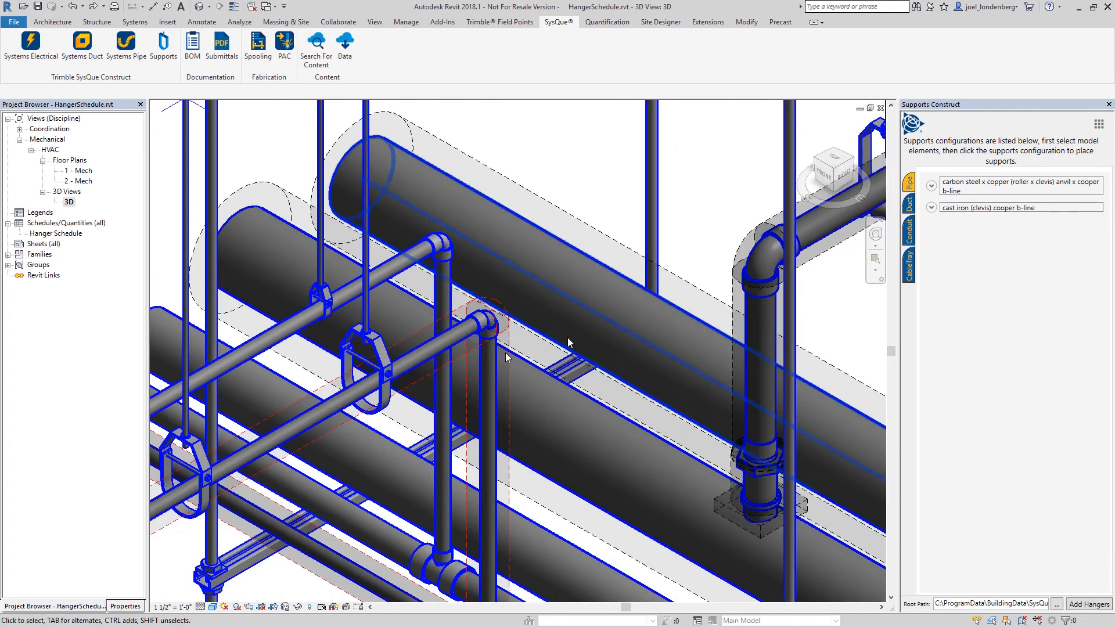
pyautogui.moveTo(569, 343); pyautogui.dragTo(713, 300)
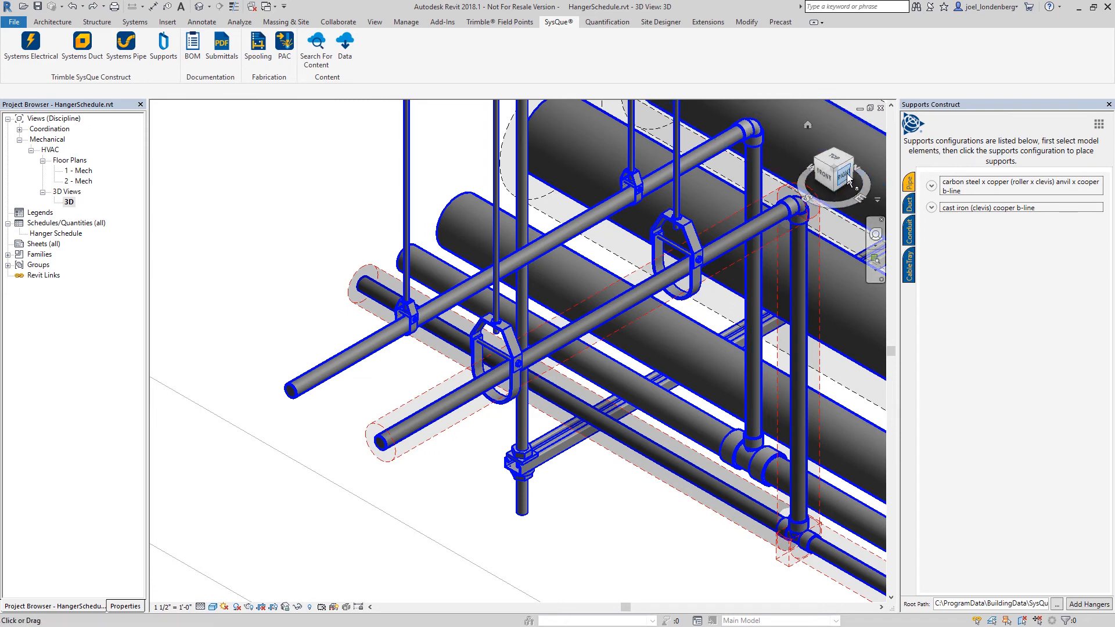
pyautogui.click(834, 167)
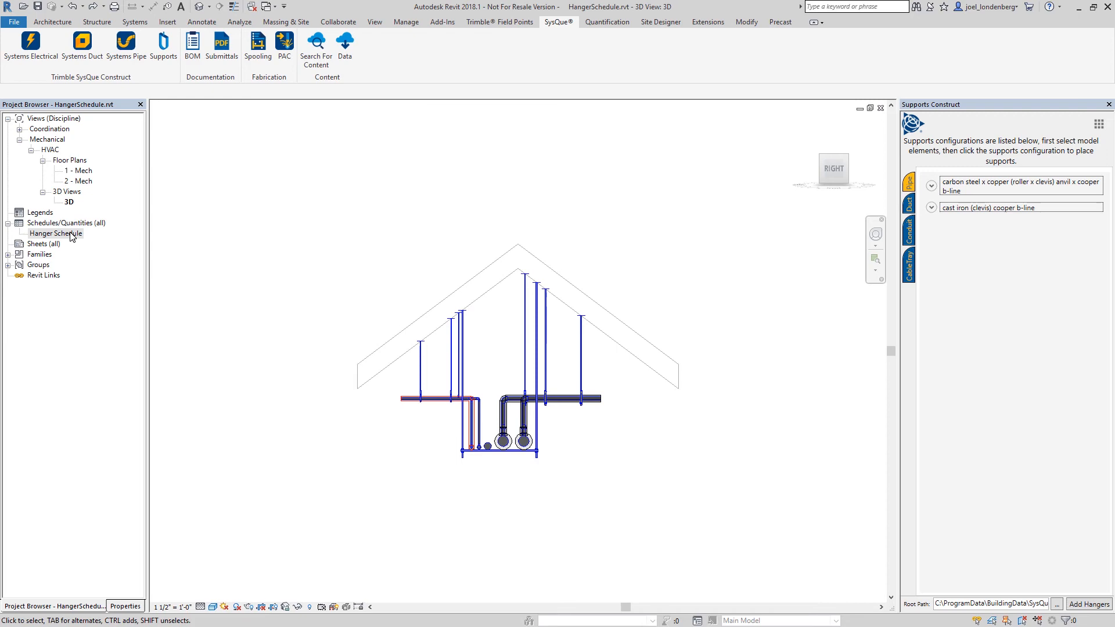
pyautogui.doubleClick(55, 234)
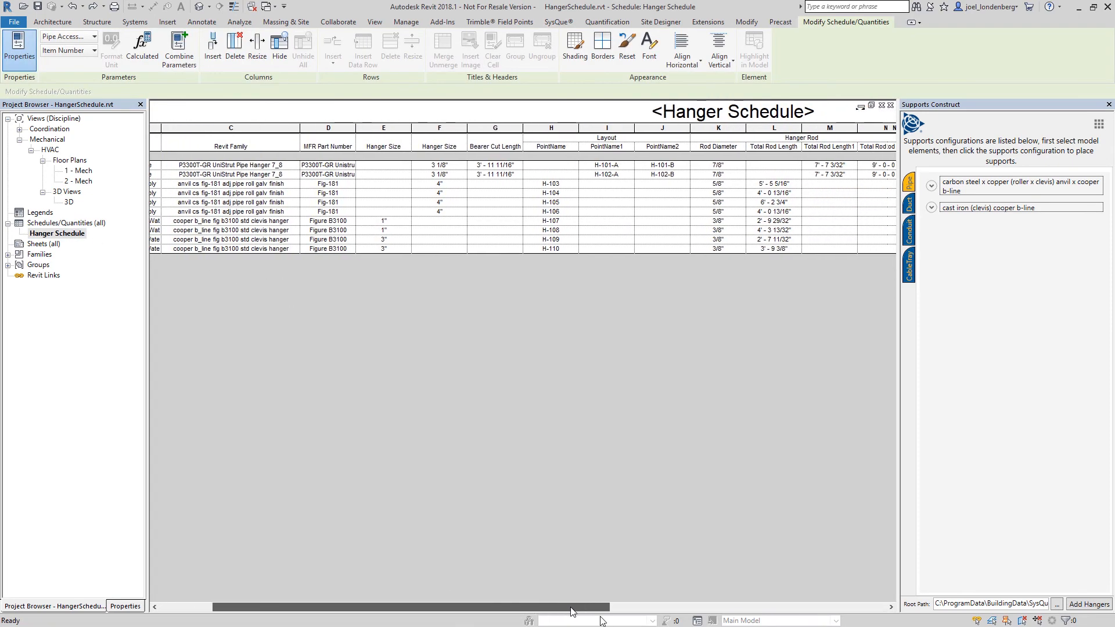
# Scroll across the hanger sizes and rod lengths, then bring up the Supports utilities list.
pyautogui.hscroll(3)
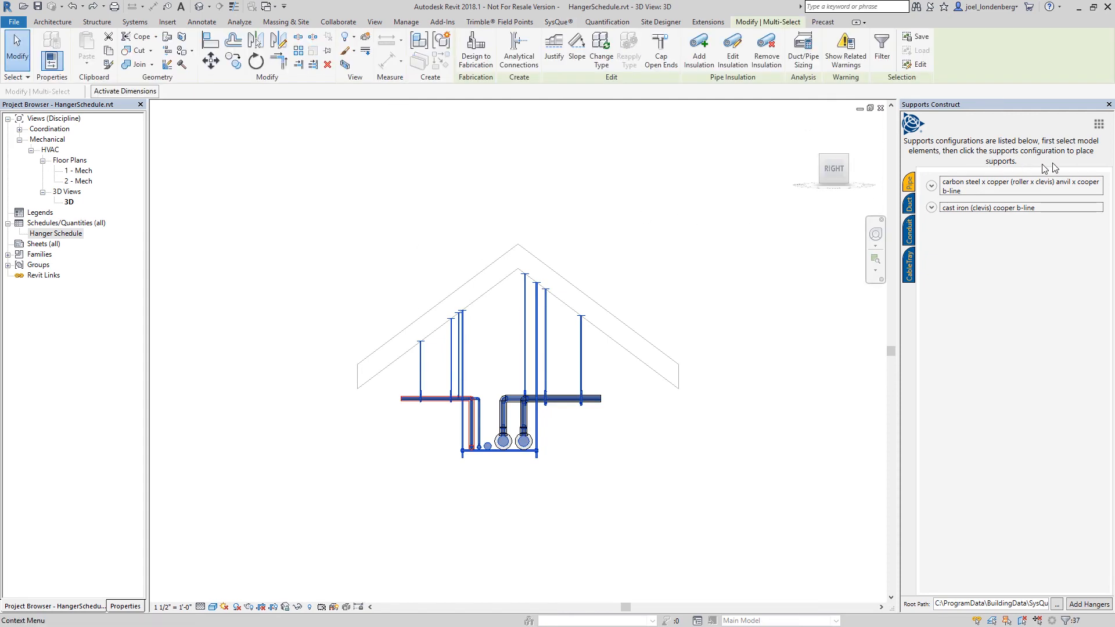
pyautogui.click(1097, 123)
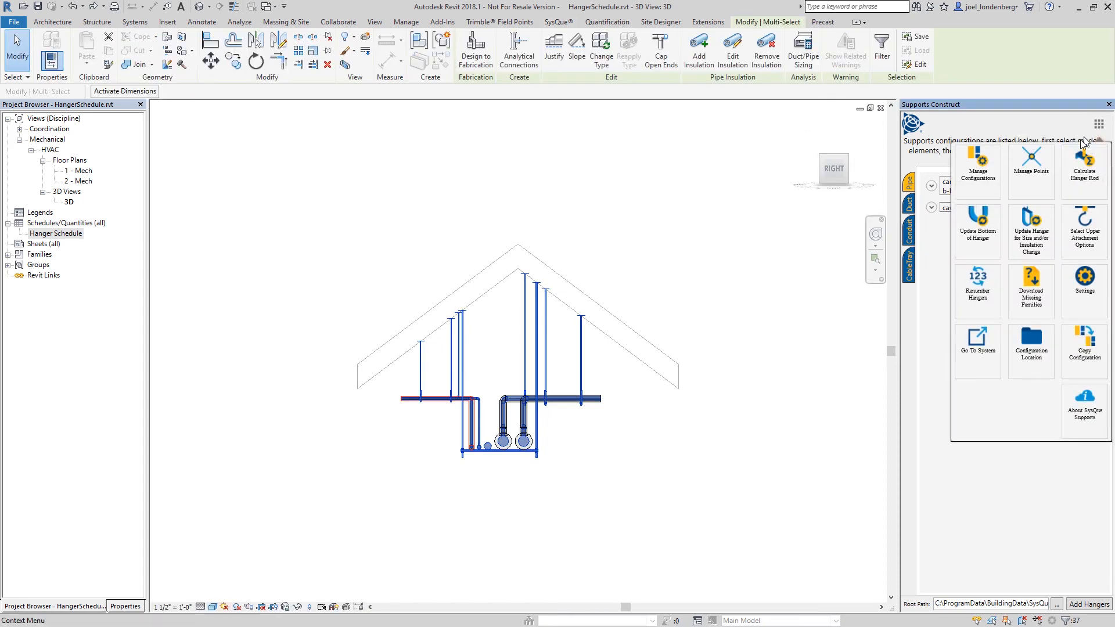